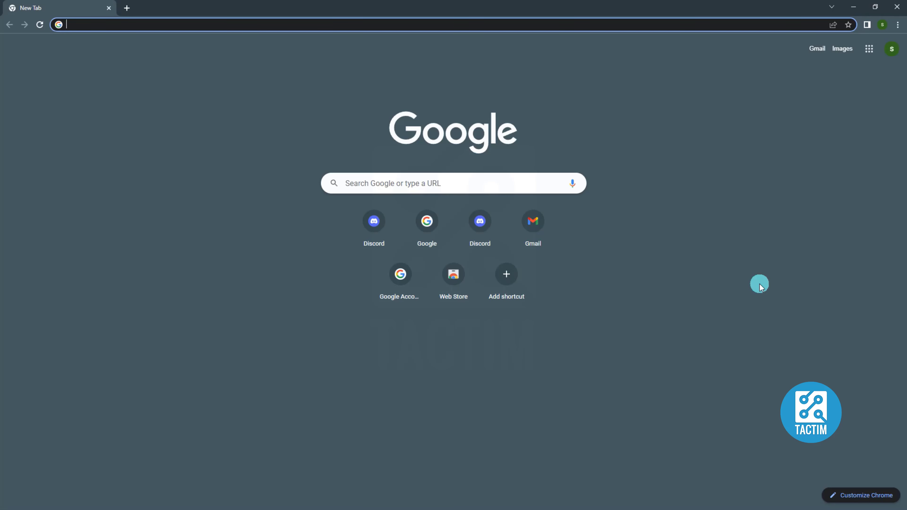
pyautogui.moveTo(137, 24)
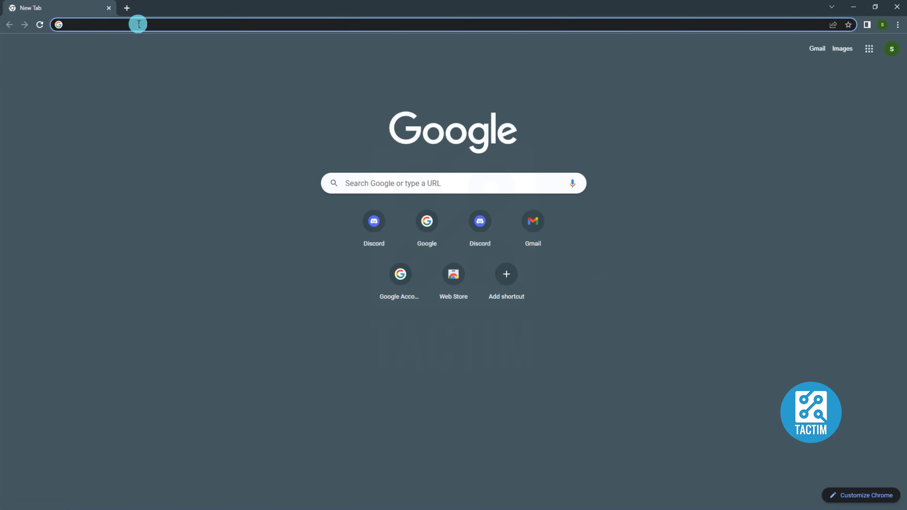
# Step: Enter 'discord' in the new tab's address bar to bring up site suggestions
pyautogui.write('discord')
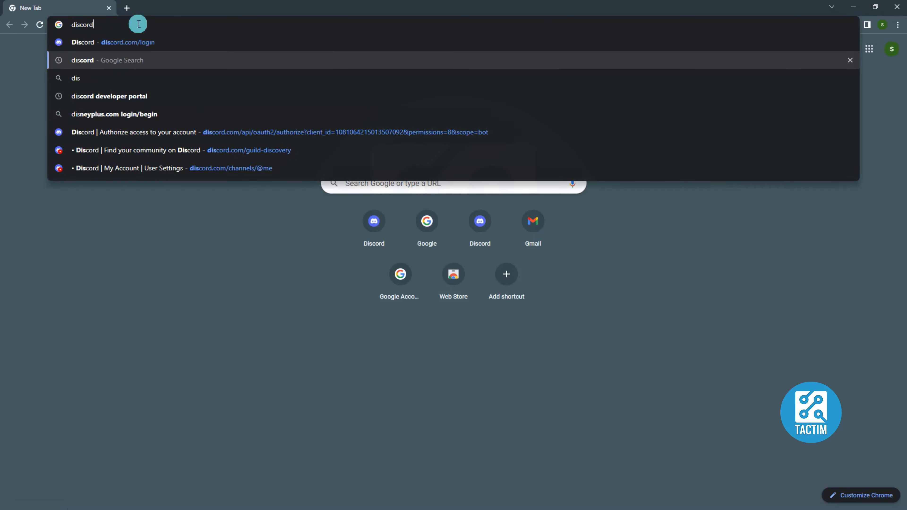
# Step: Load discord.com from the address bar suggestions, reaching the IMAGINE A PLACE home page
pyautogui.click(106, 59)
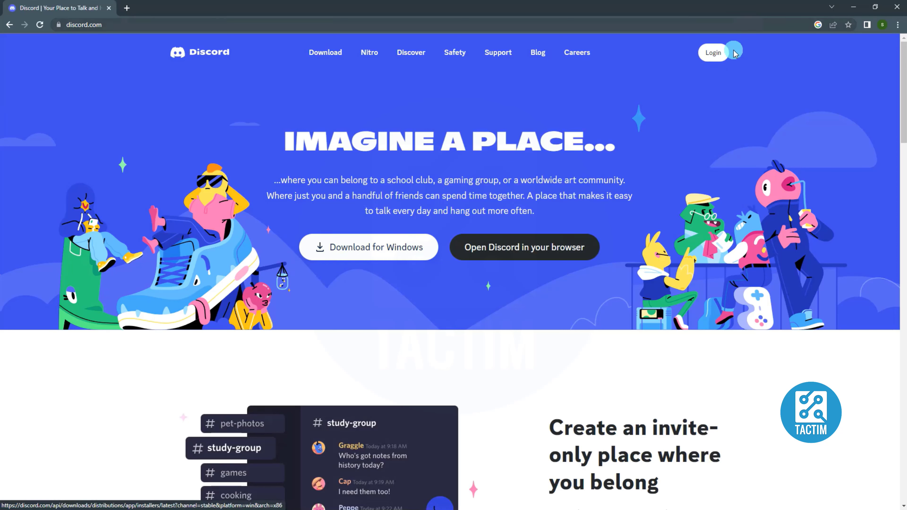
pyautogui.moveTo(757, 93)
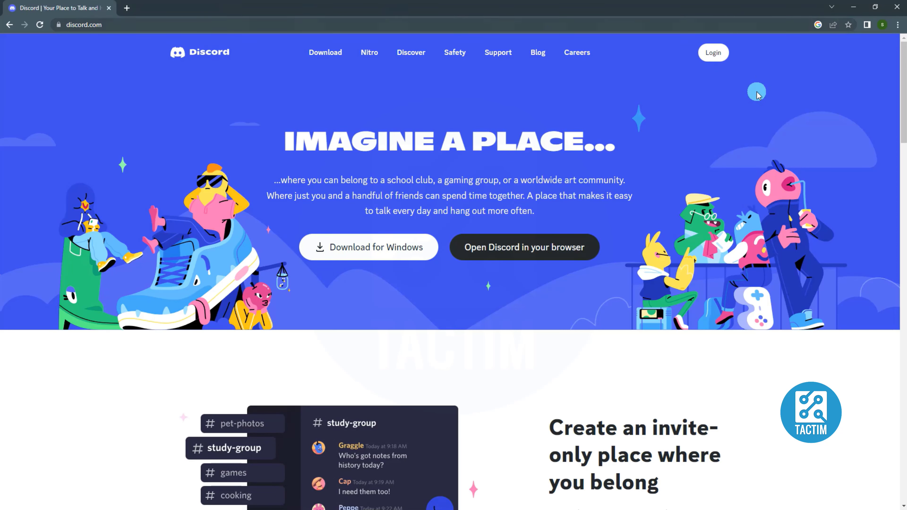
pyautogui.moveTo(713, 52)
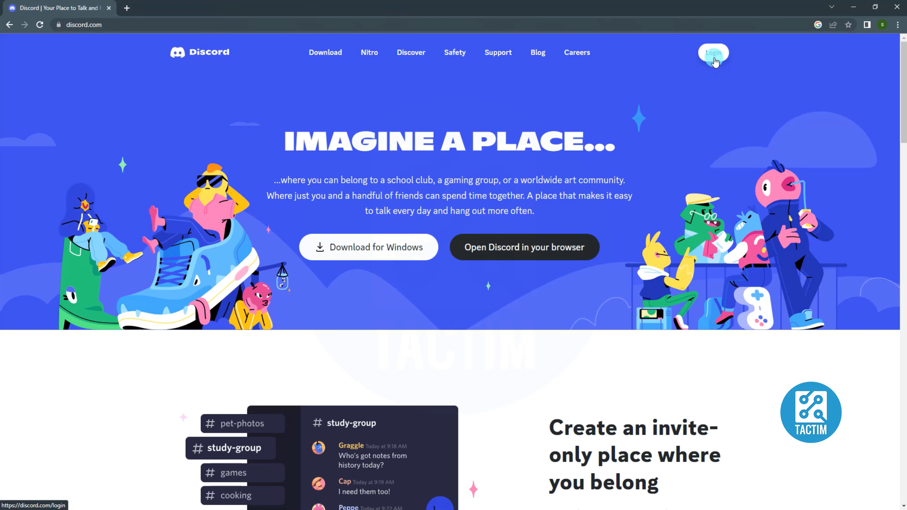
# Step: Visit the registration form from Login, then return via 'Already have an account?' to the Welcome back form
pyautogui.click(714, 52)
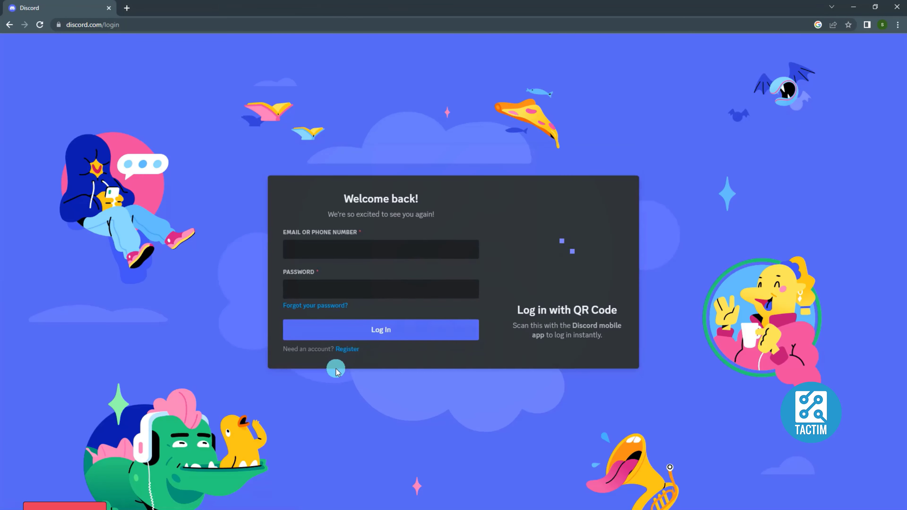
pyautogui.click(347, 349)
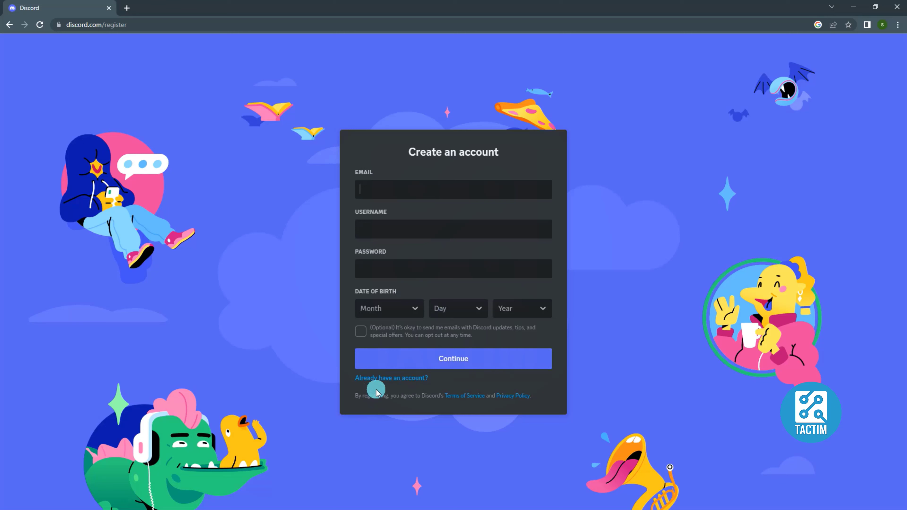
pyautogui.click(391, 378)
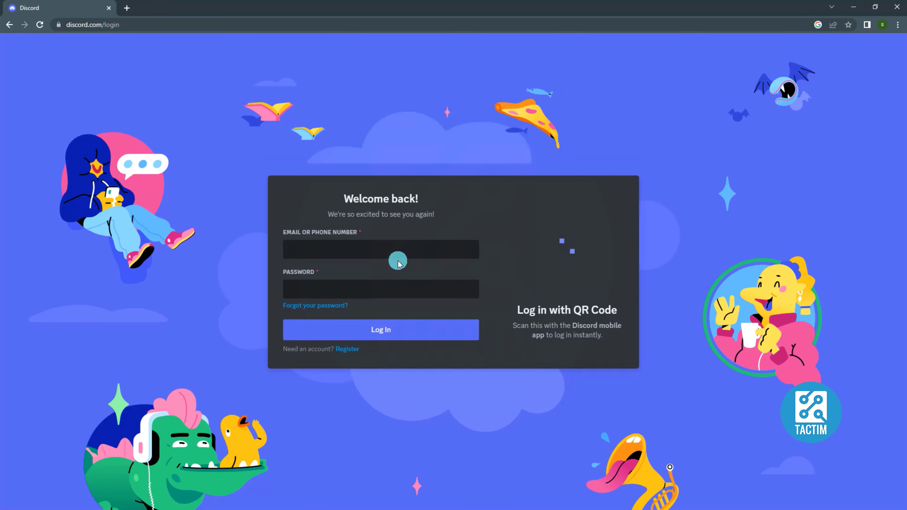
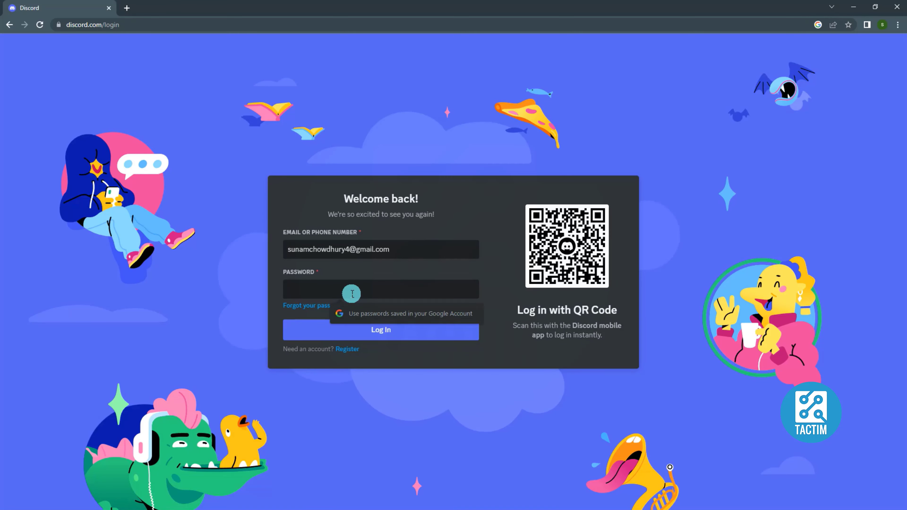
pyautogui.write('password')
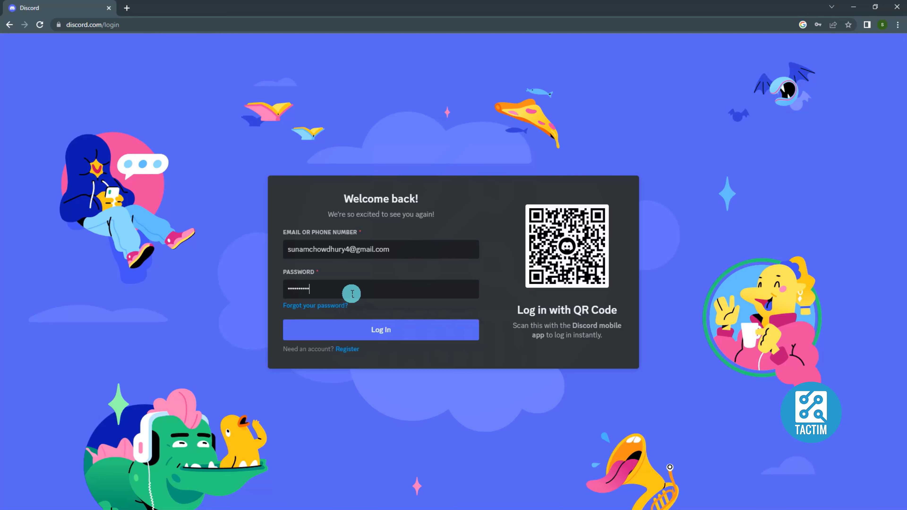
pyautogui.click(381, 330)
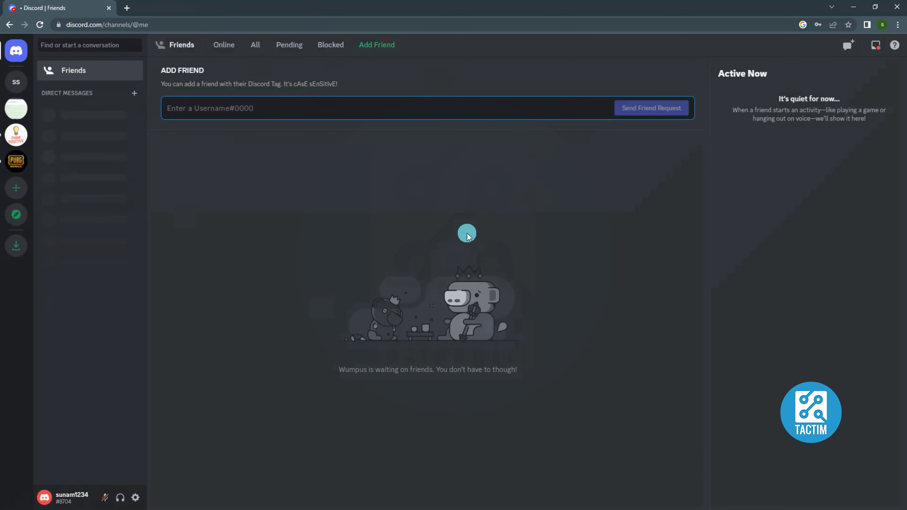
pyautogui.moveTo(381, 52)
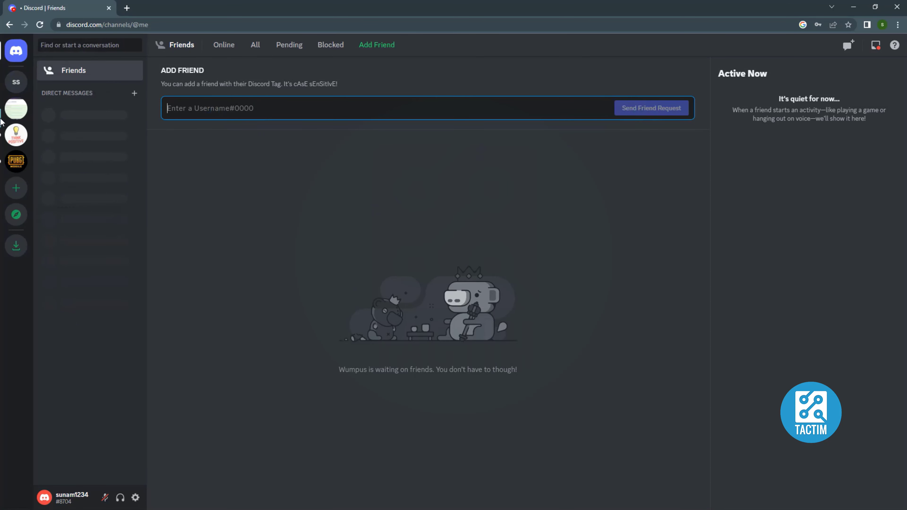
pyautogui.moveTo(16, 188)
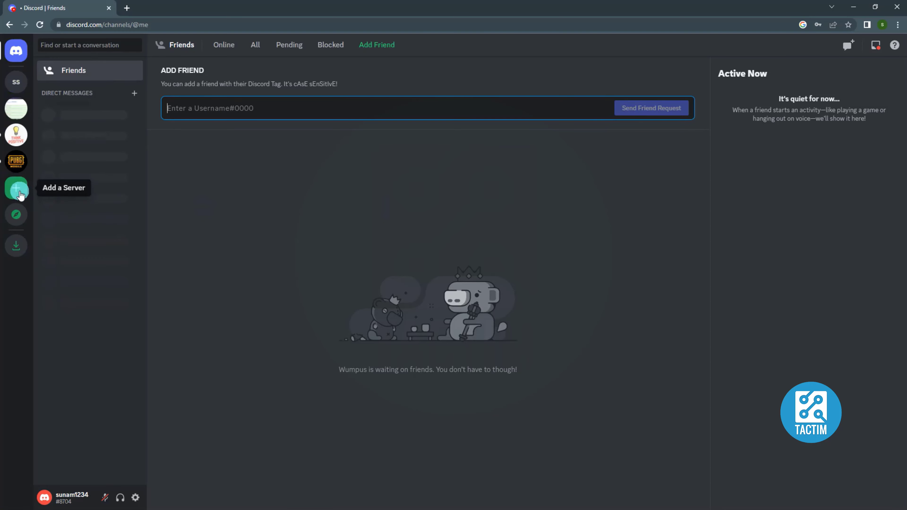
pyautogui.click(16, 188)
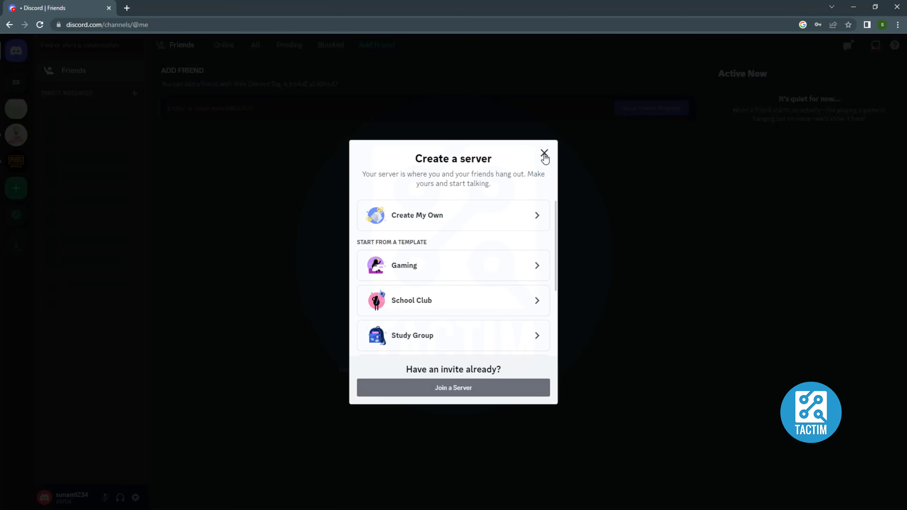
pyautogui.click(544, 155)
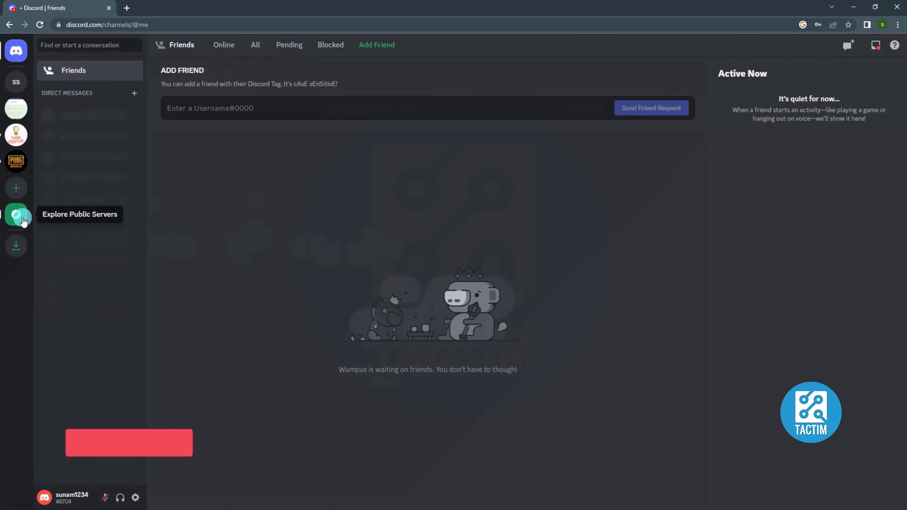
pyautogui.click(16, 214)
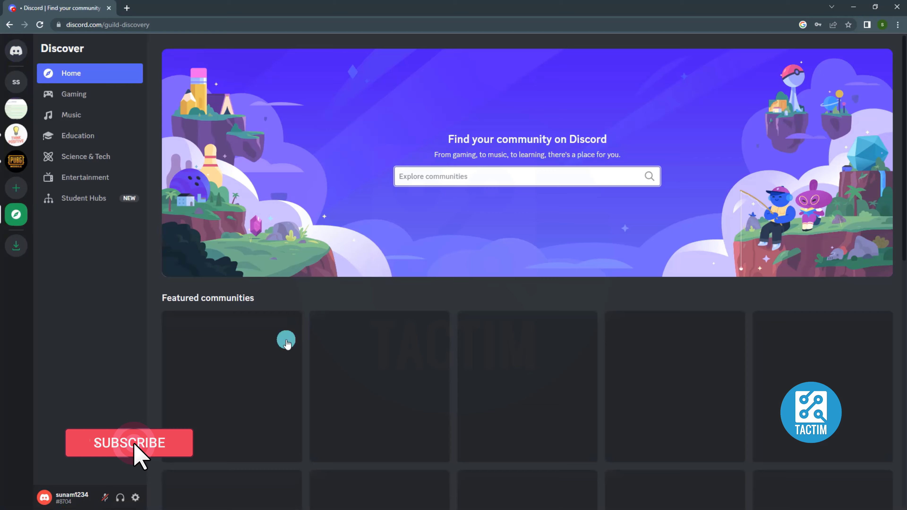
pyautogui.scroll(-3)
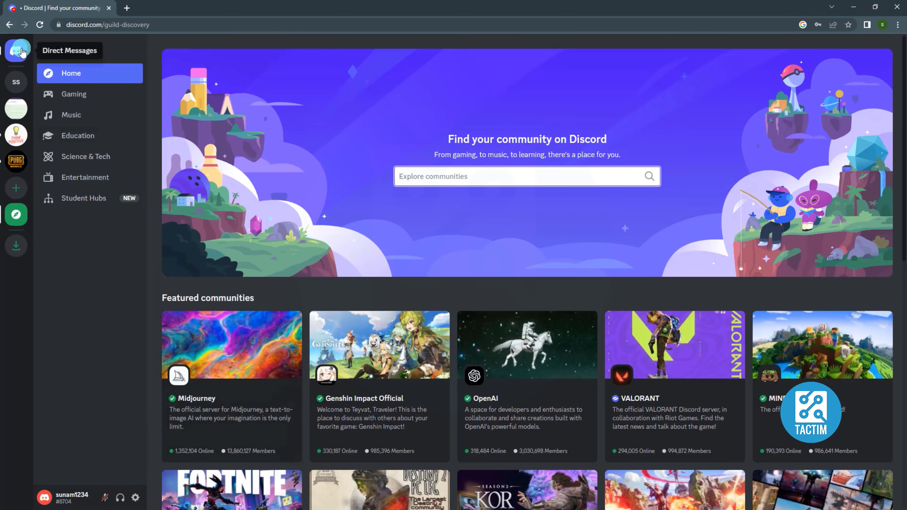
pyautogui.moveTo(185, 110)
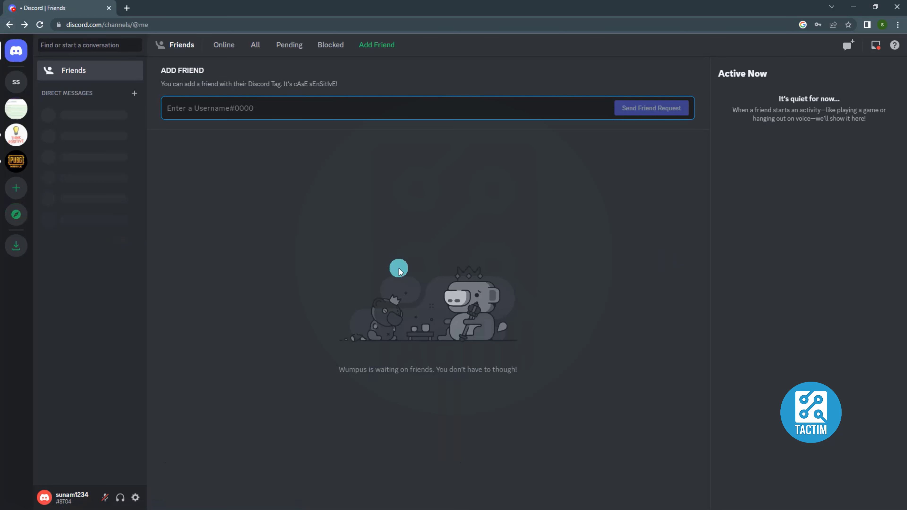
pyautogui.moveTo(731, 307)
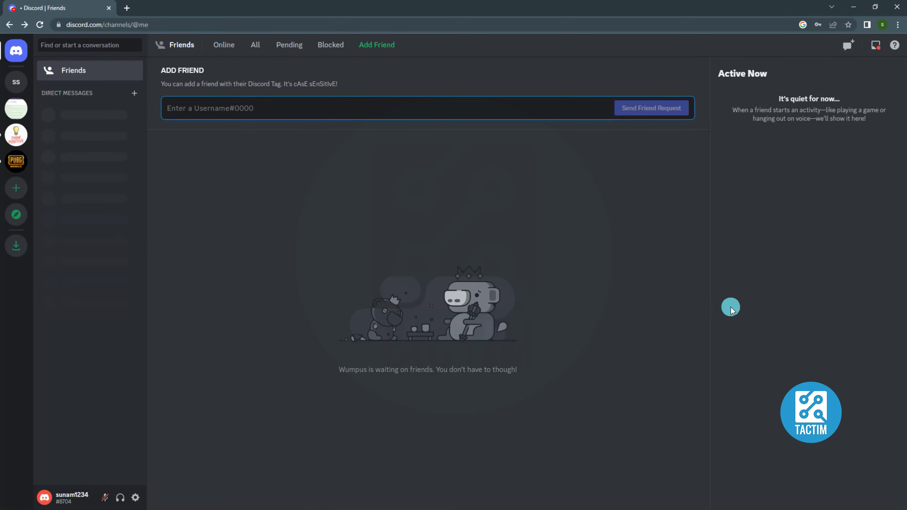